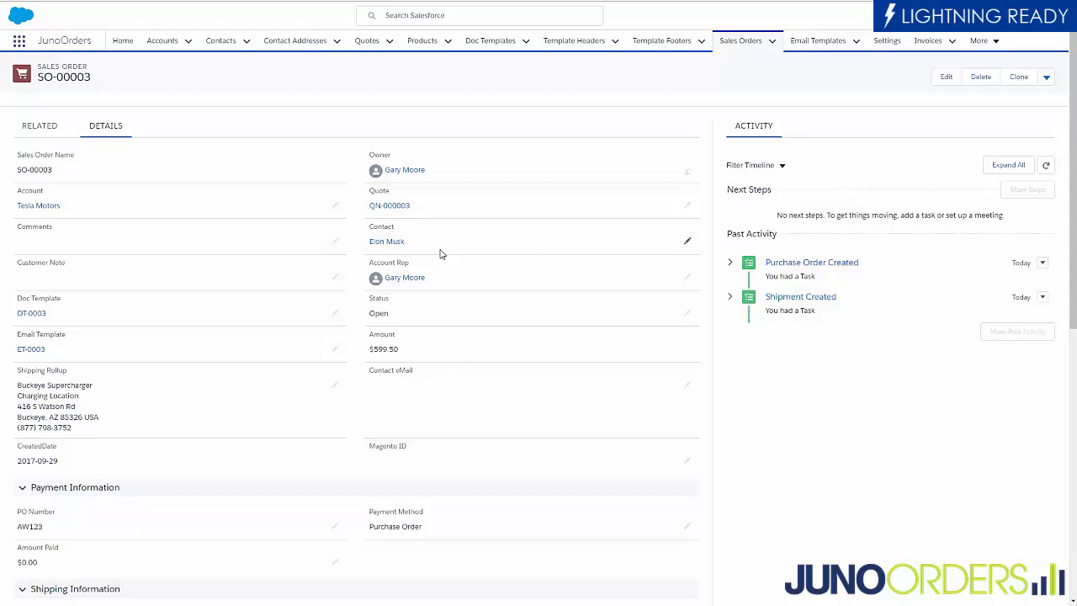
mouse_move(302, 41)
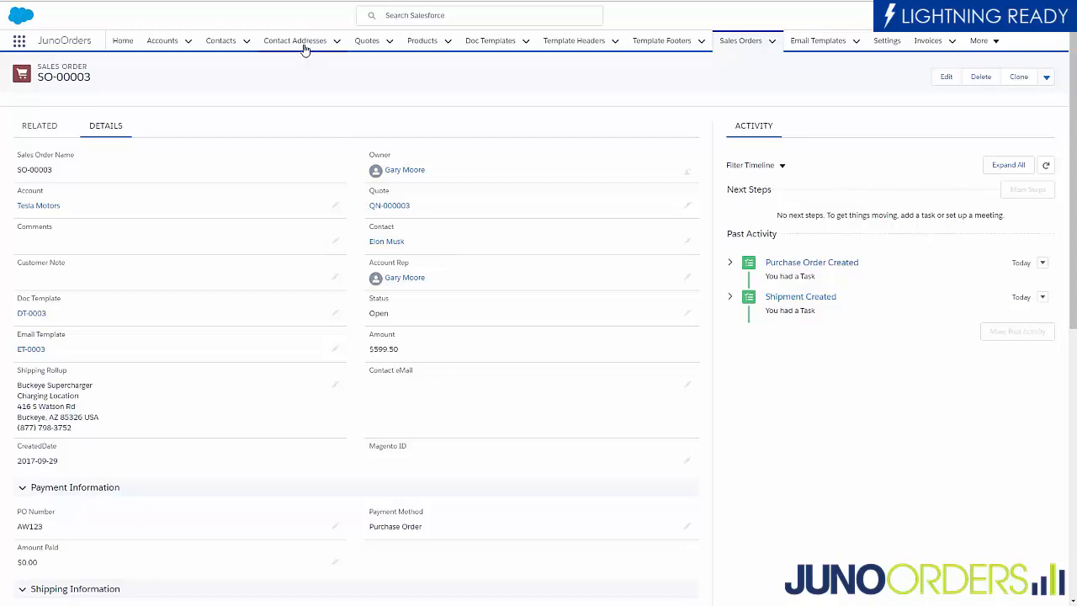
mouse_move(339, 236)
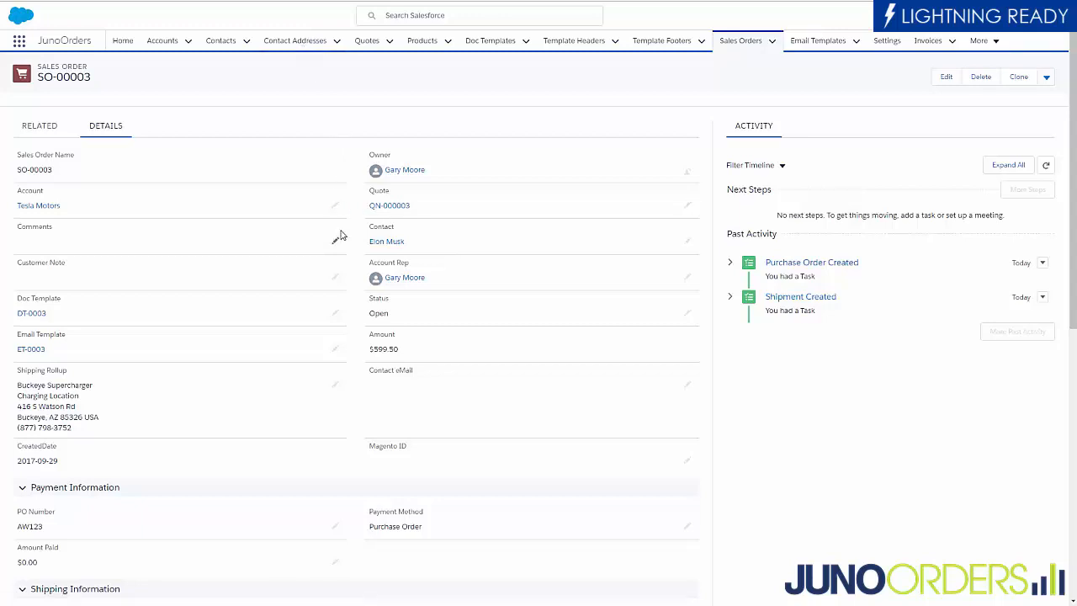
mouse_move(376, 254)
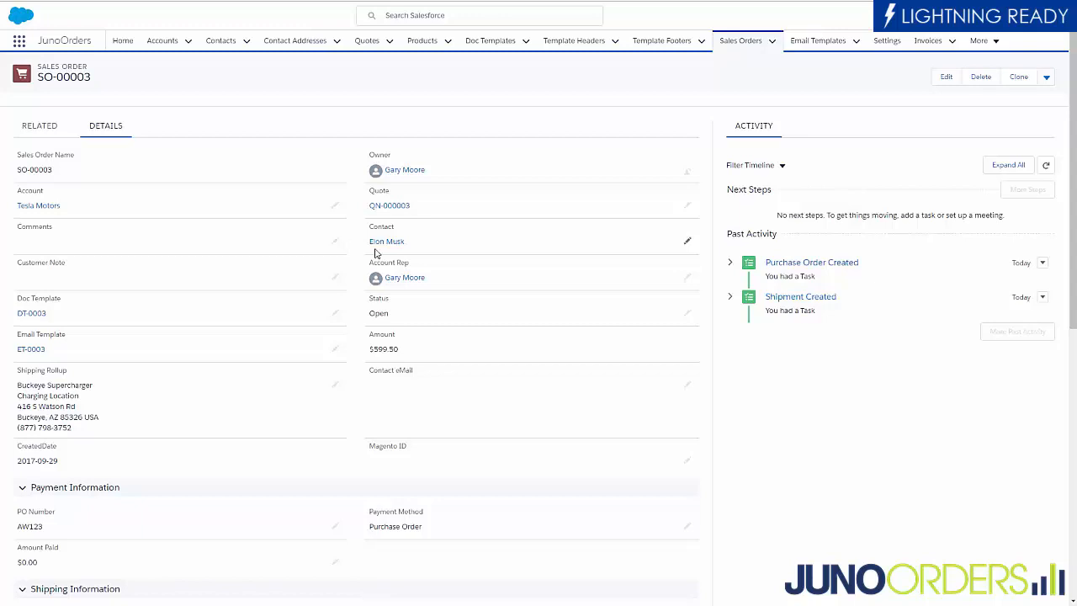
mouse_move(386, 241)
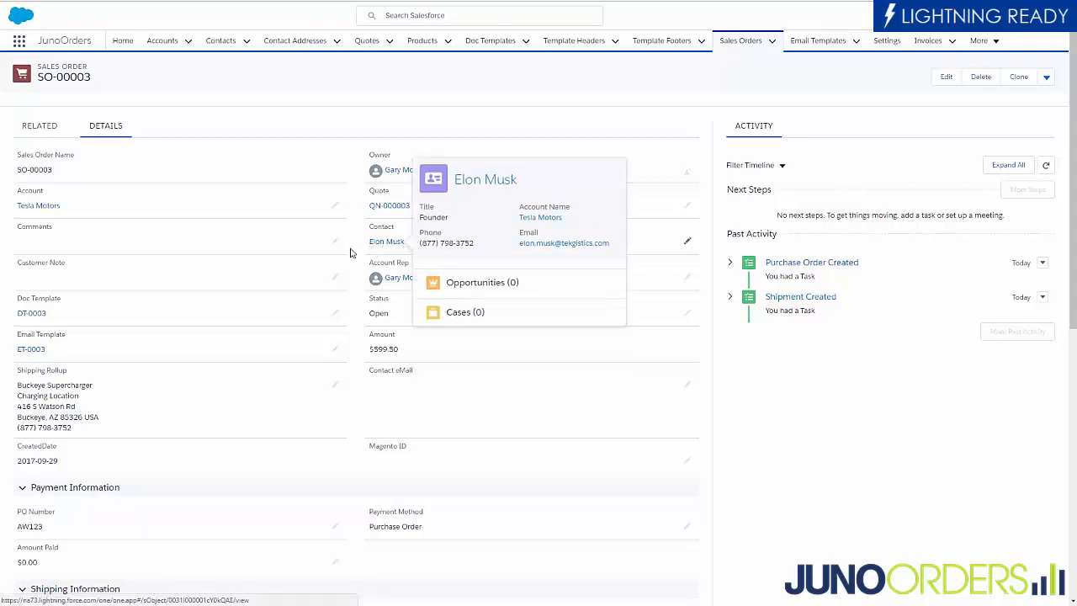
mouse_move(350, 252)
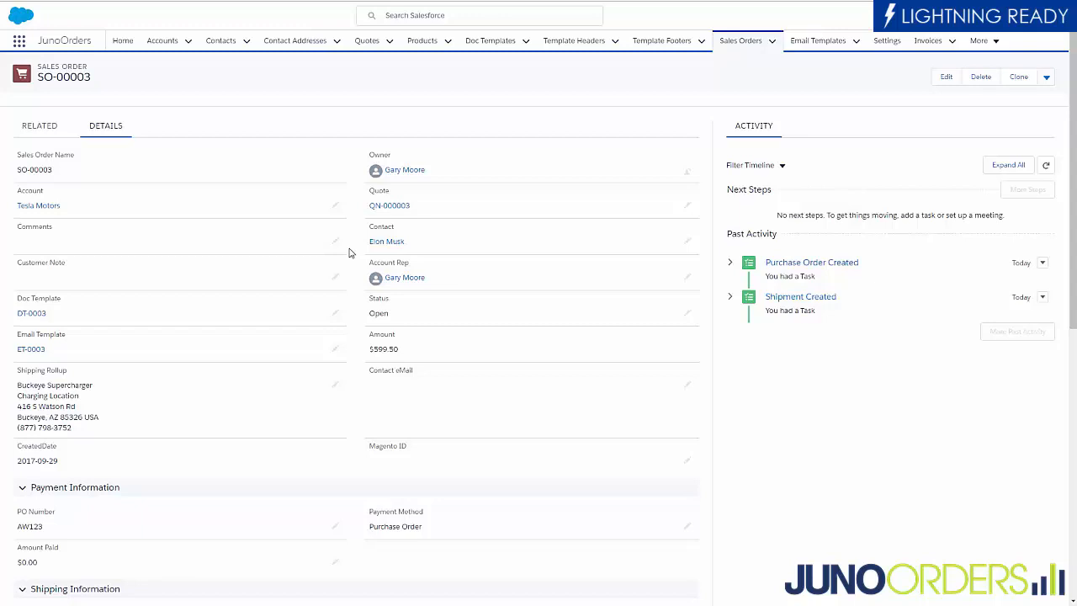
Step: Scroll SO-00003's Related tab through five order lines, one shipment, no invoices and one purchase order
scroll(down, 3)
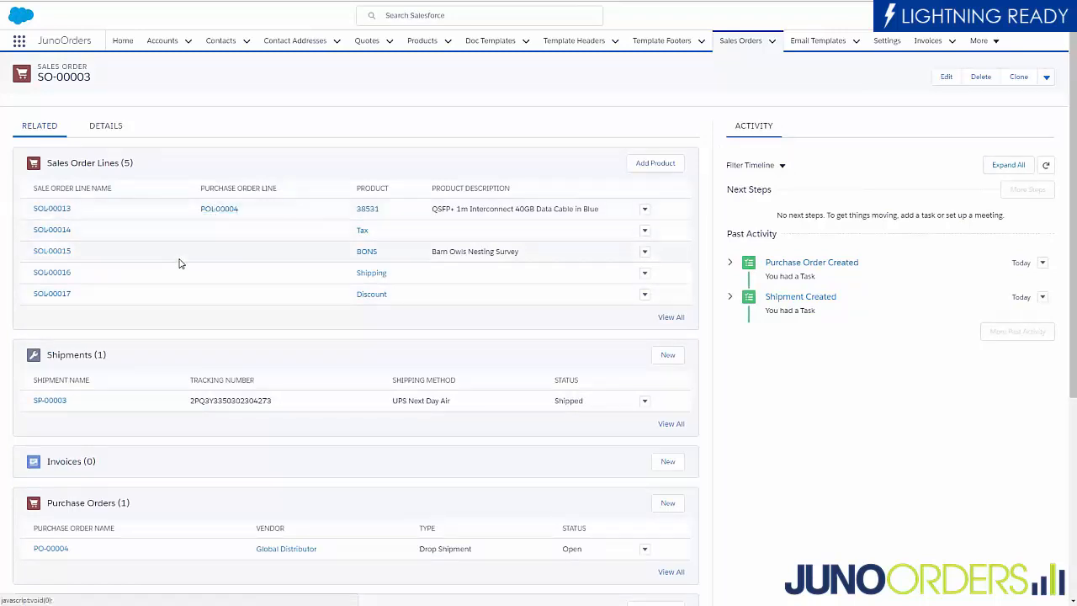
Step: Show SO-00003's Details and scroll to its Open status, payment and shipping fields
click(105, 126)
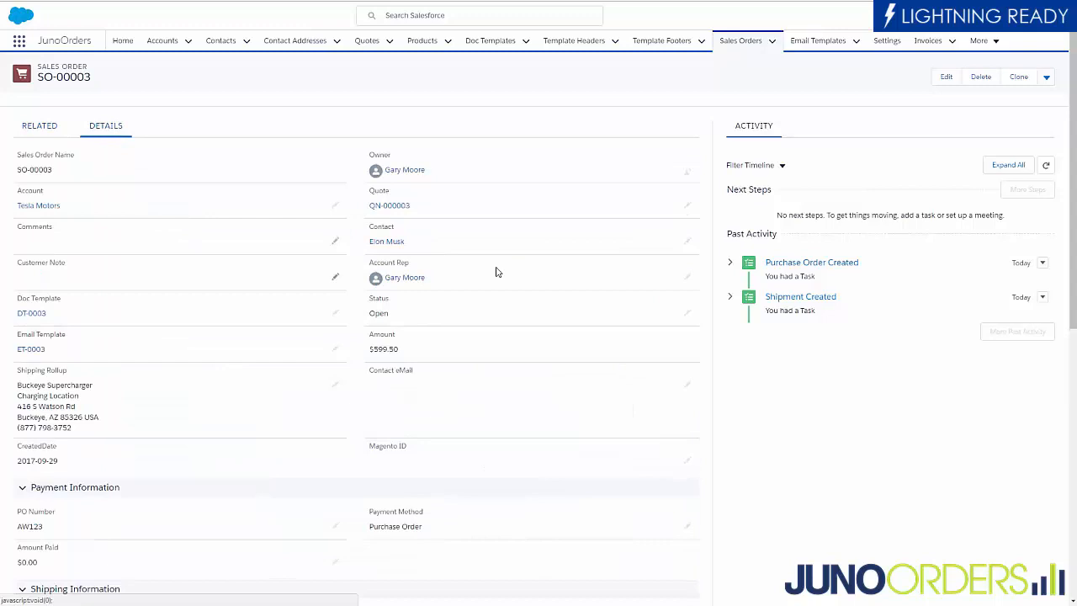
mouse_move(405, 380)
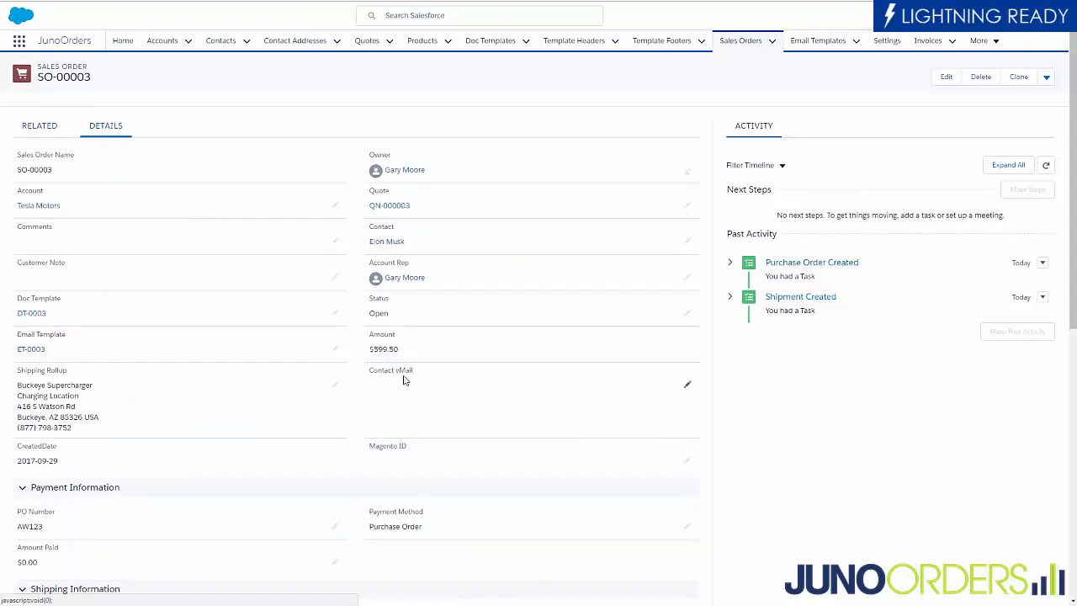
mouse_move(463, 454)
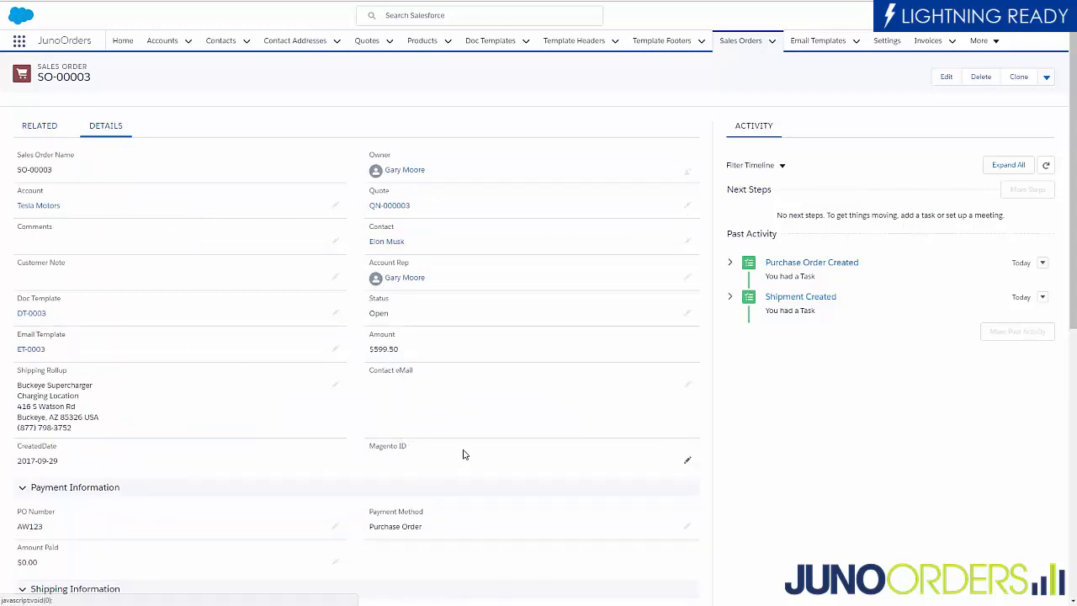
scroll(down, 3)
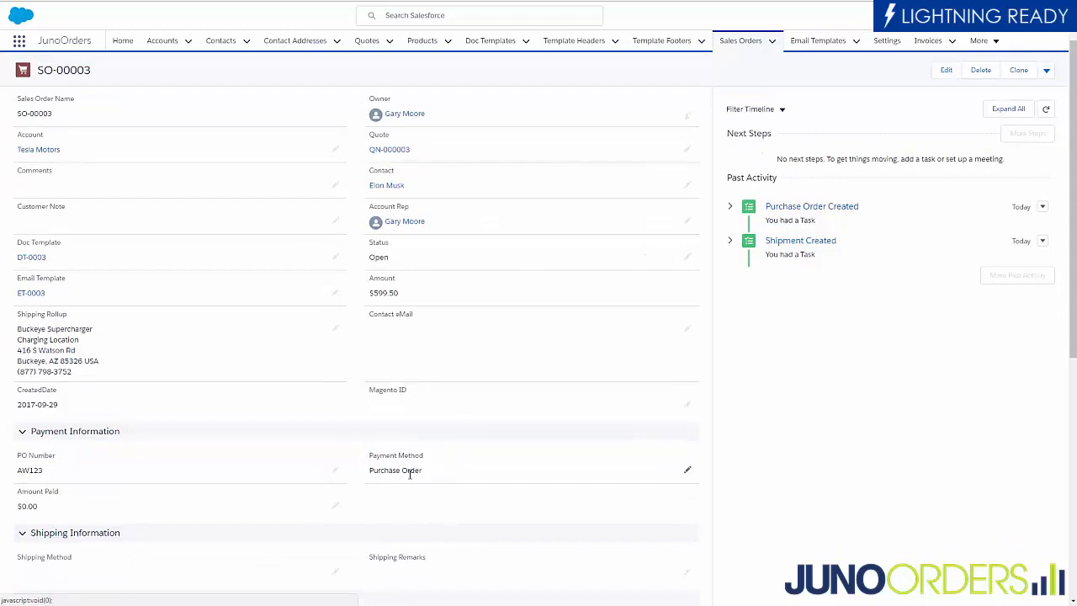
mouse_move(185, 530)
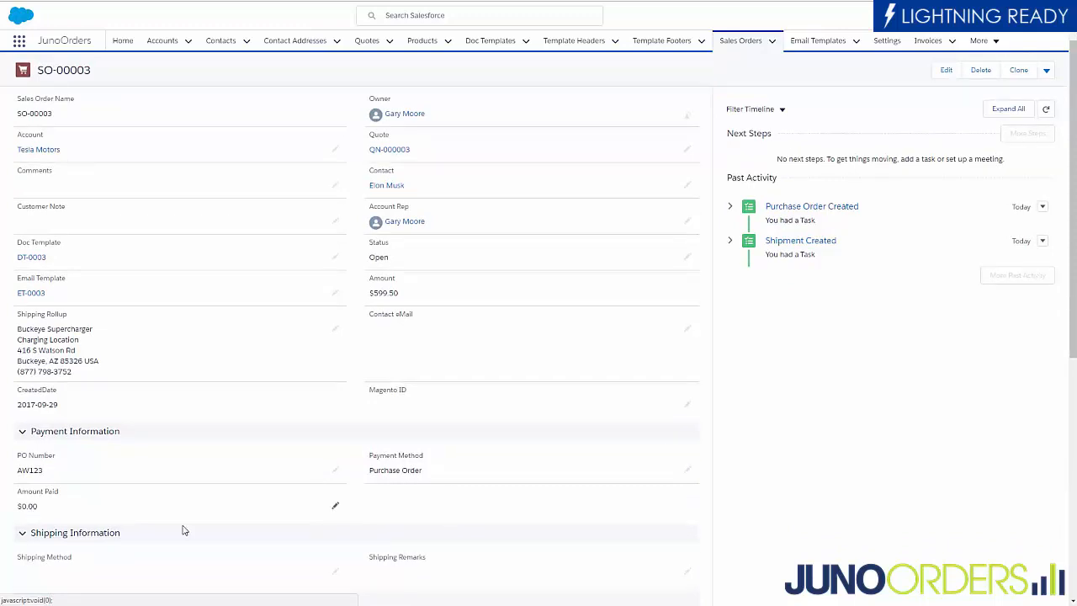
mouse_move(418, 470)
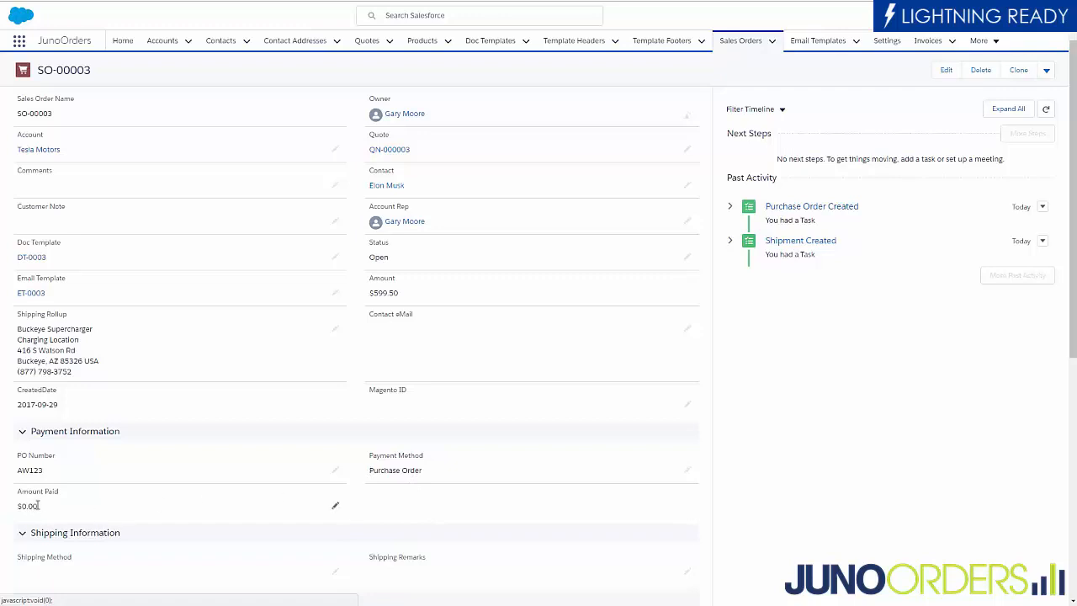
mouse_move(442, 377)
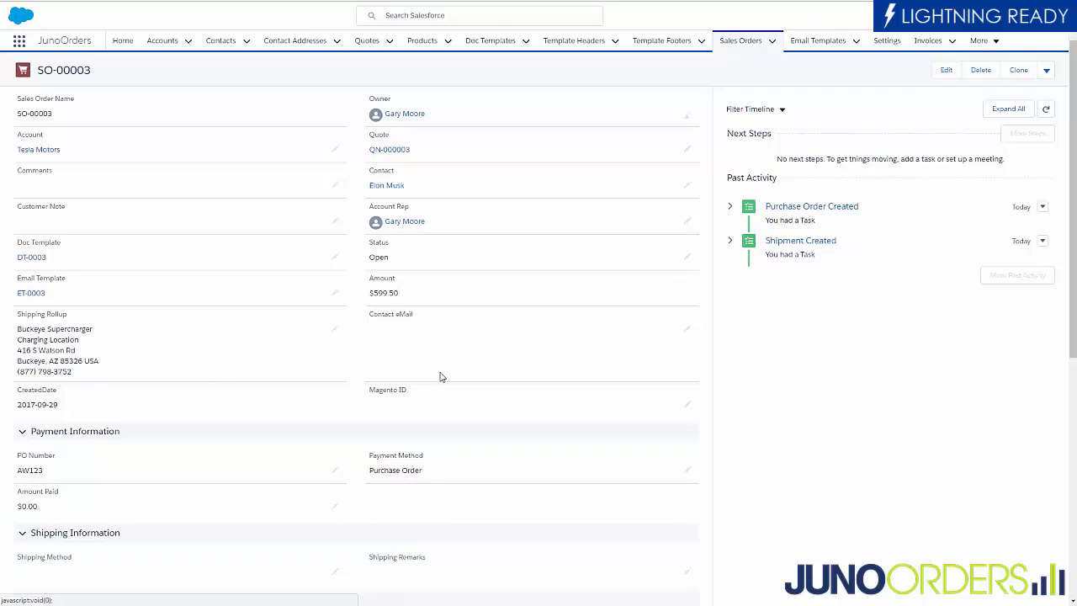
mouse_move(345, 407)
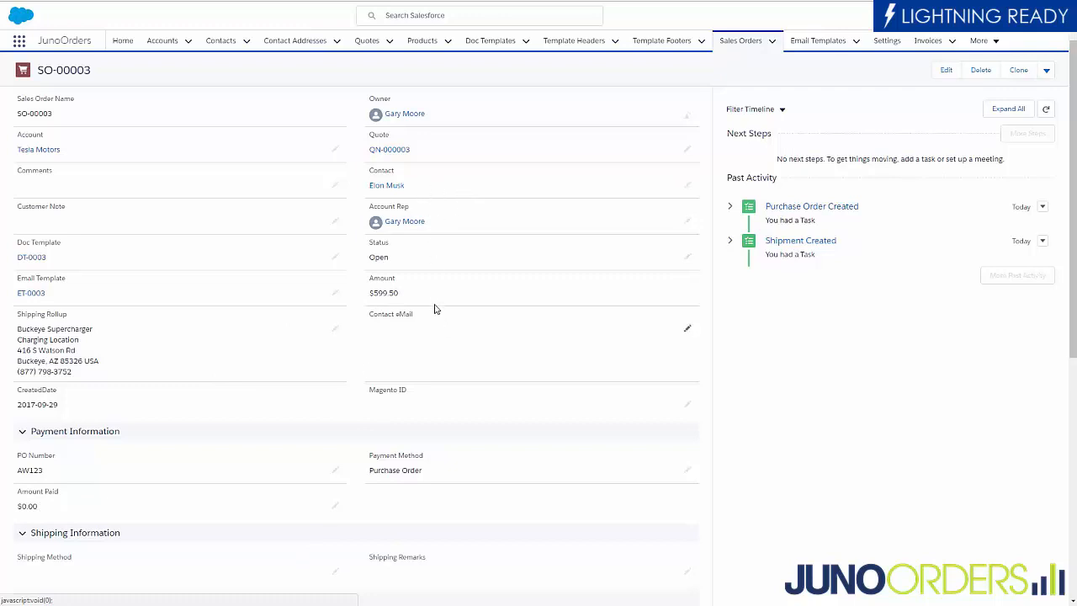
Step: Edit SO-00003's Status to Billing and save, leaving the order Closed
click(946, 70)
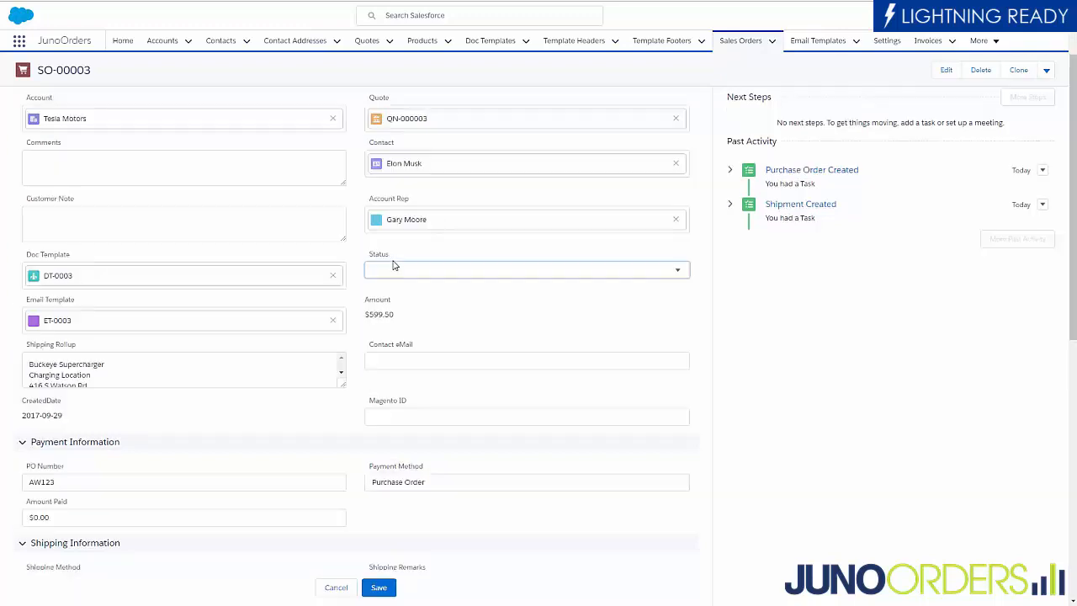
click(525, 270)
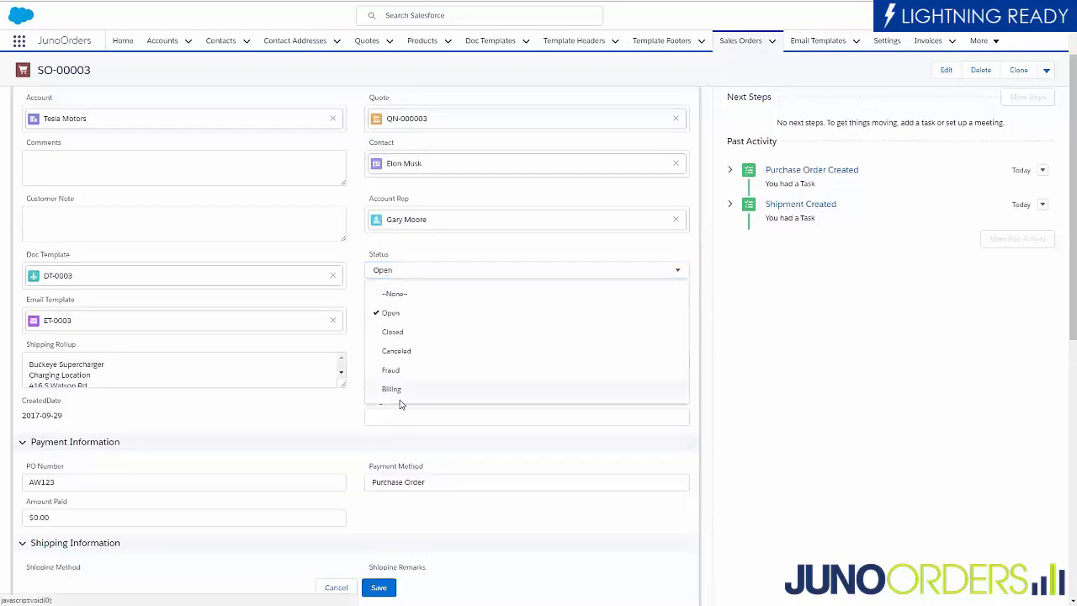
mouse_move(392, 388)
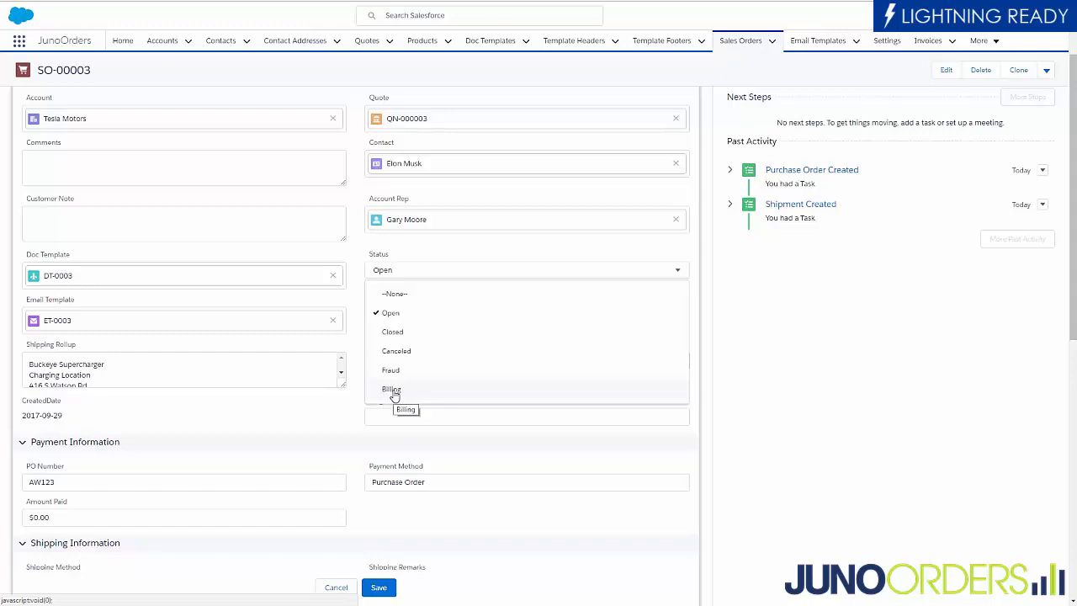
click(391, 388)
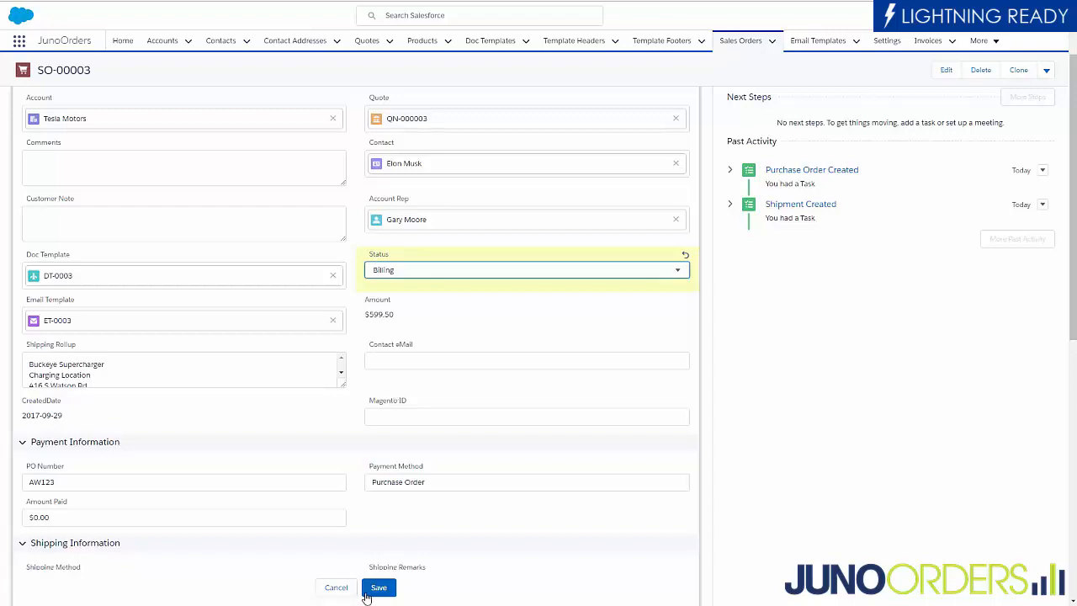
click(378, 587)
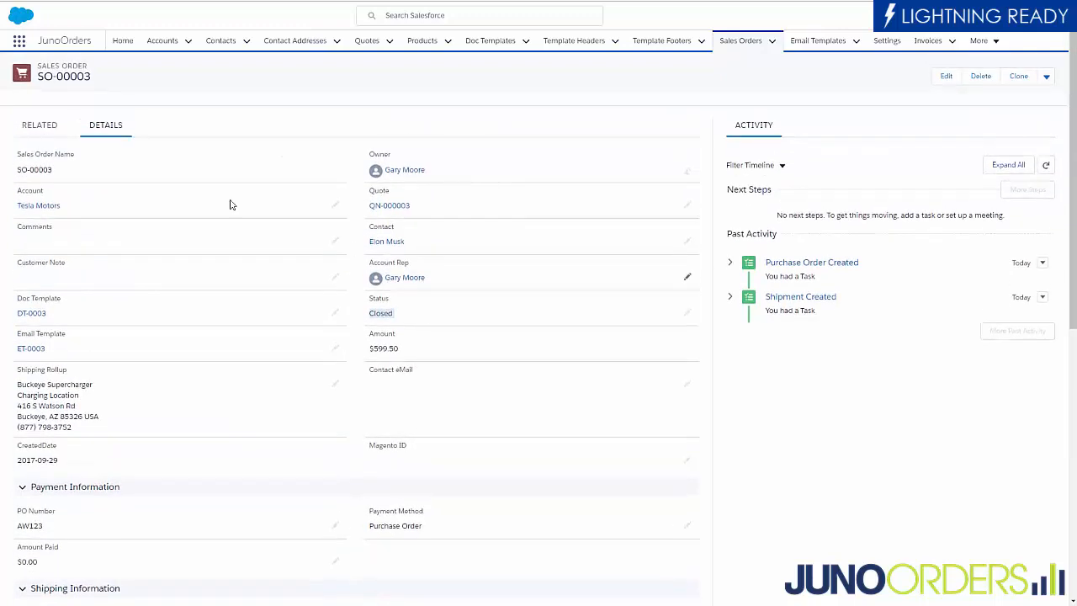
Step: Open invoice 000002 from SO-00003's related invoices and scroll its $599.50 balance details
click(38, 126)
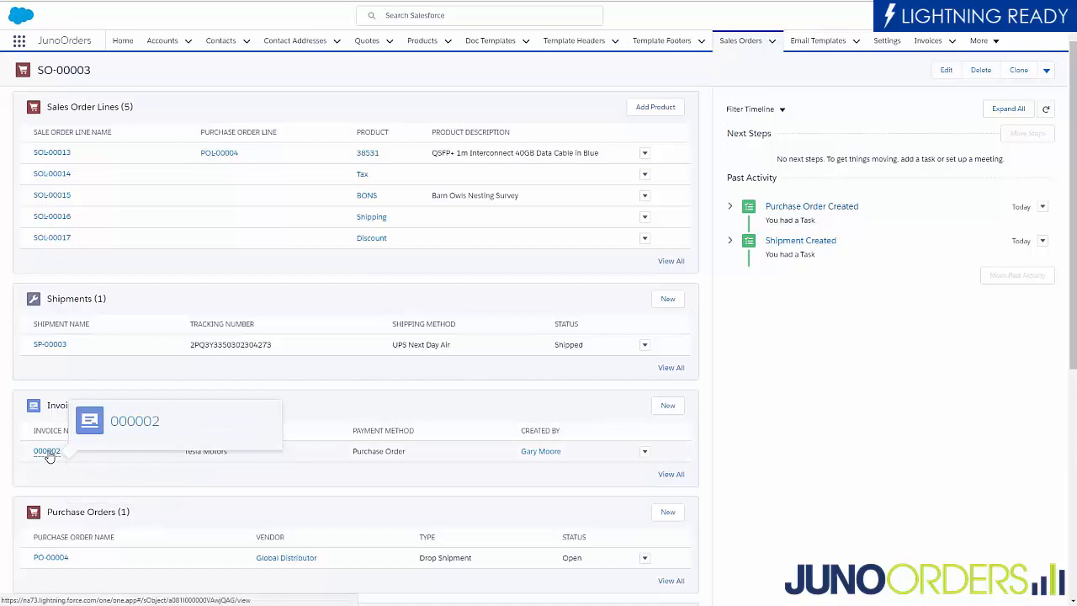
click(47, 451)
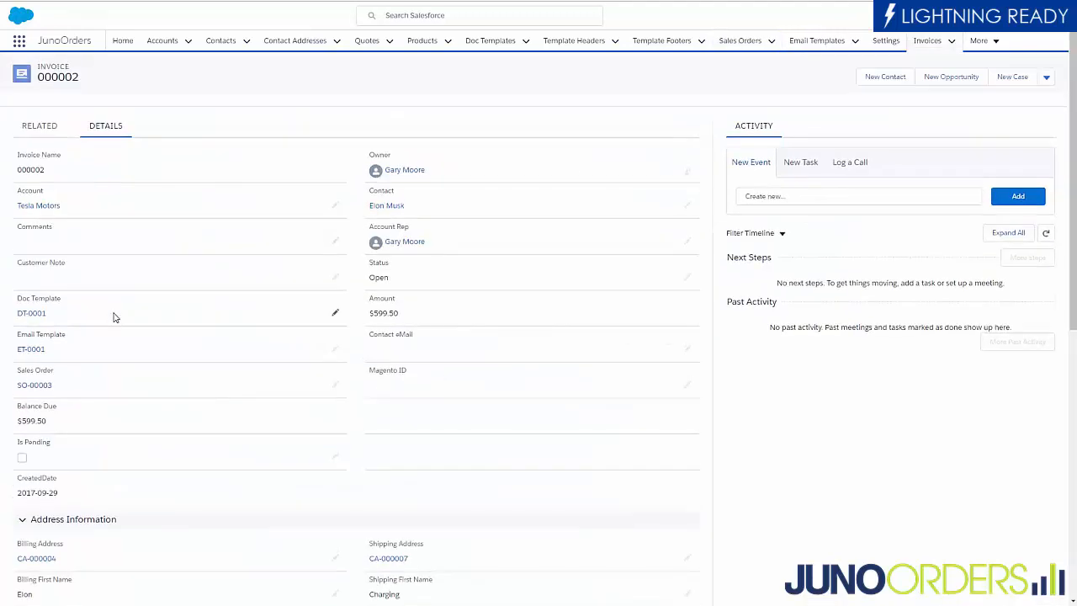
scroll(down, 3)
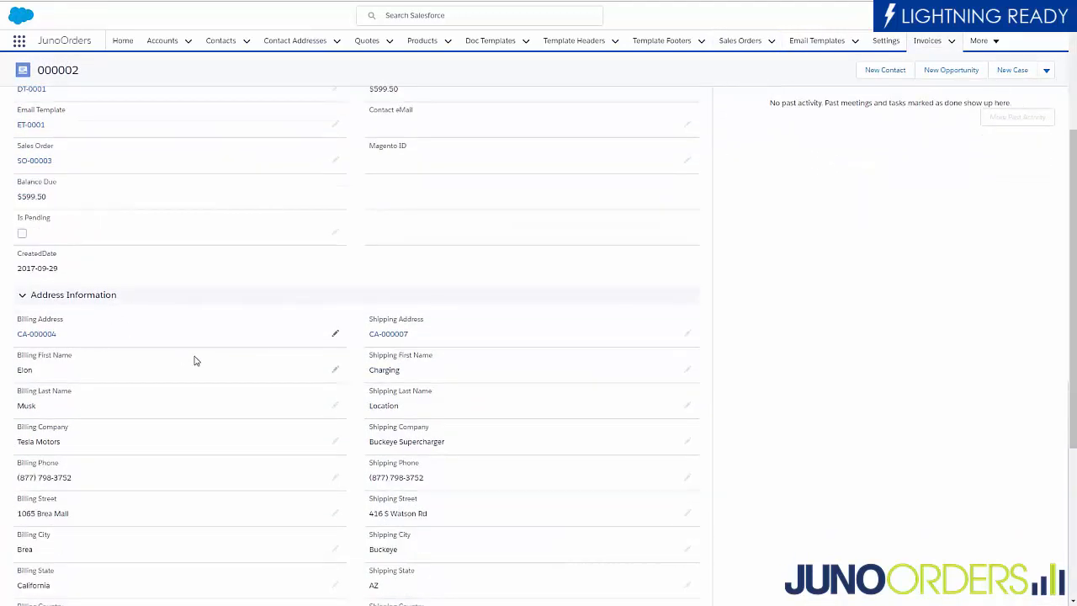
mouse_move(110, 590)
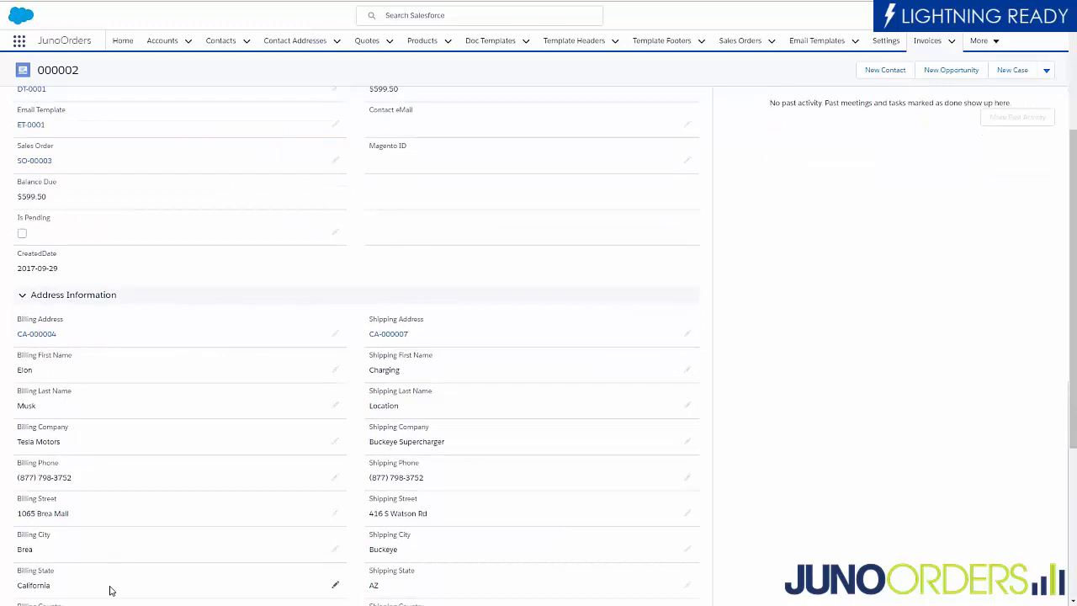
mouse_move(452, 538)
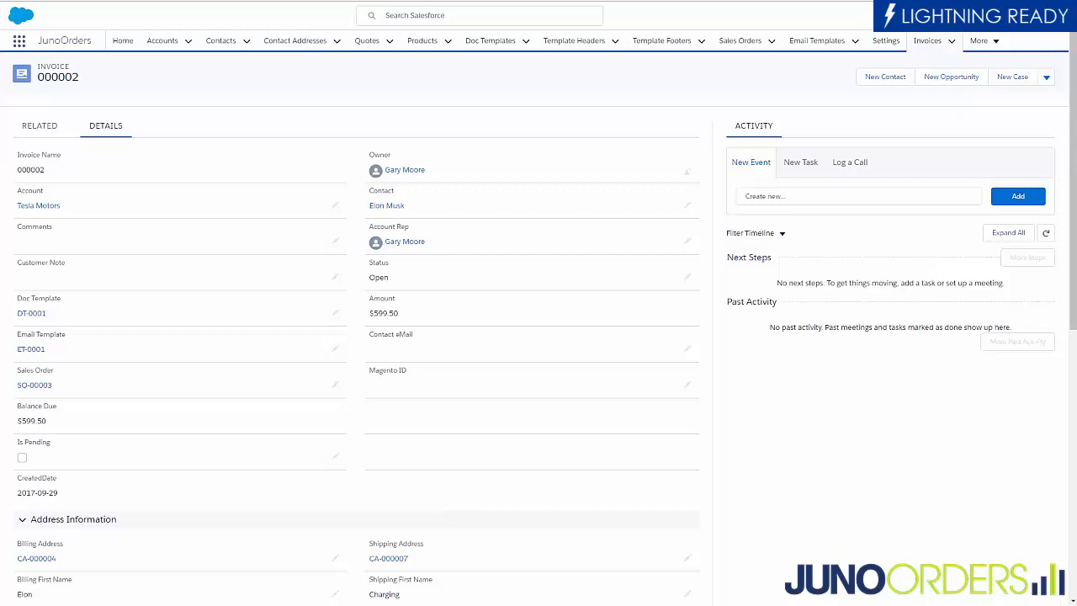
mouse_move(654, 469)
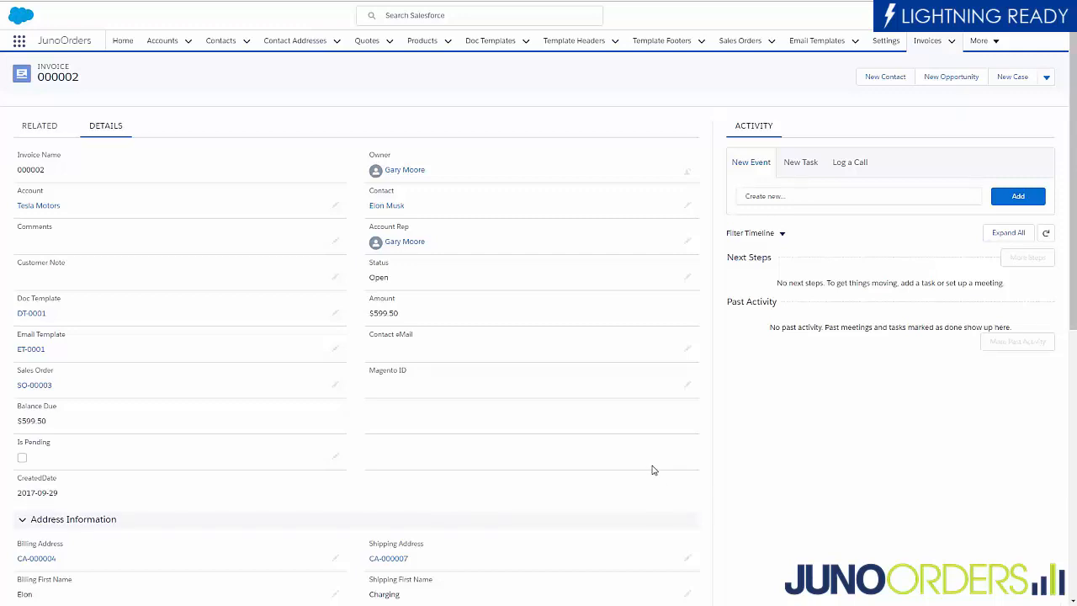
mouse_move(660, 468)
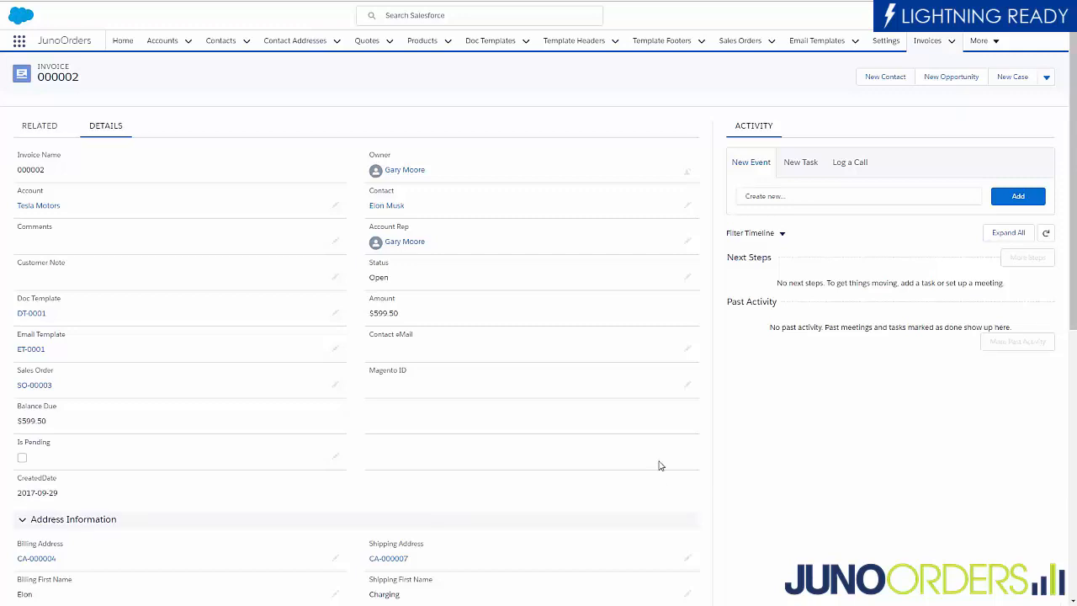
click(1046, 77)
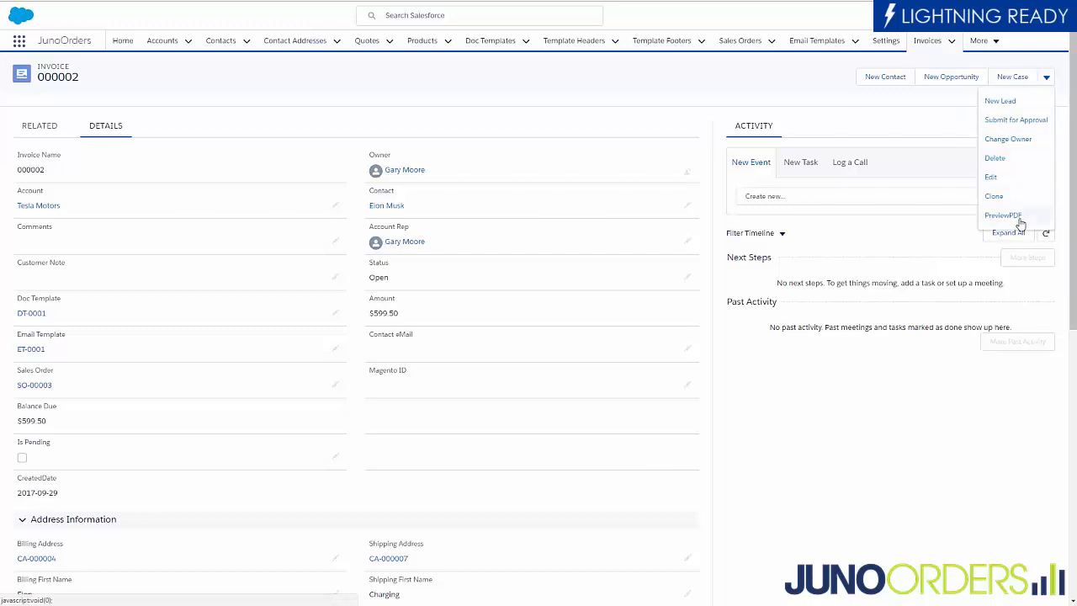
click(1002, 215)
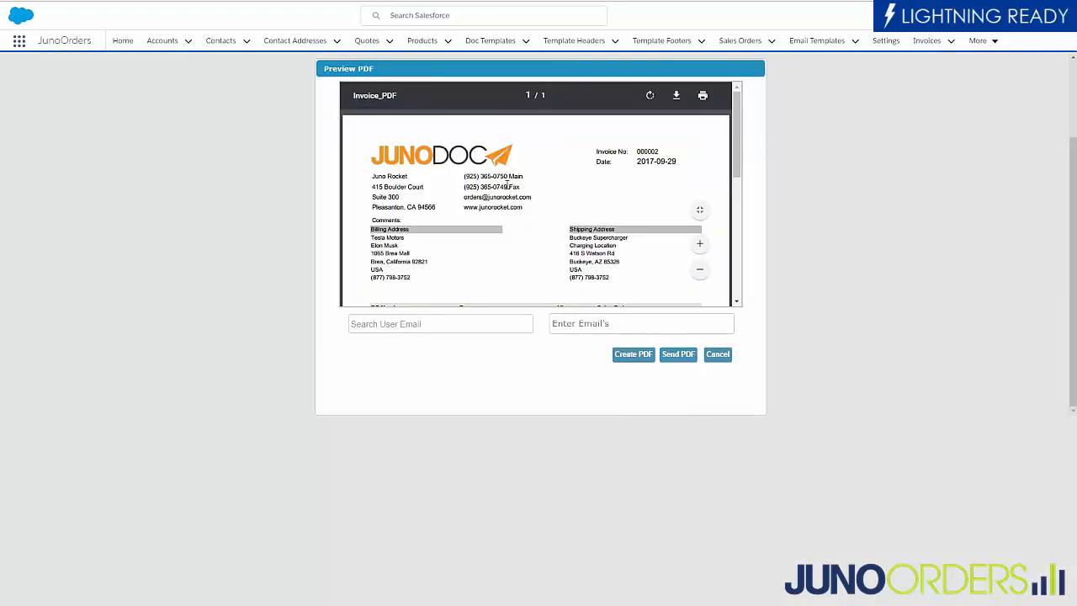
mouse_move(430, 177)
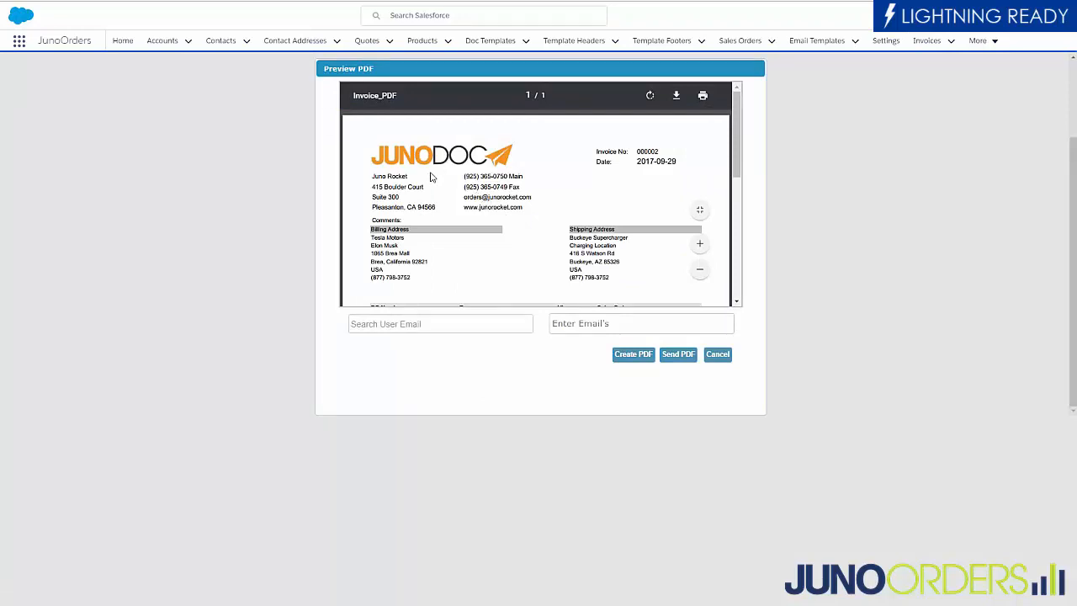
mouse_move(388, 196)
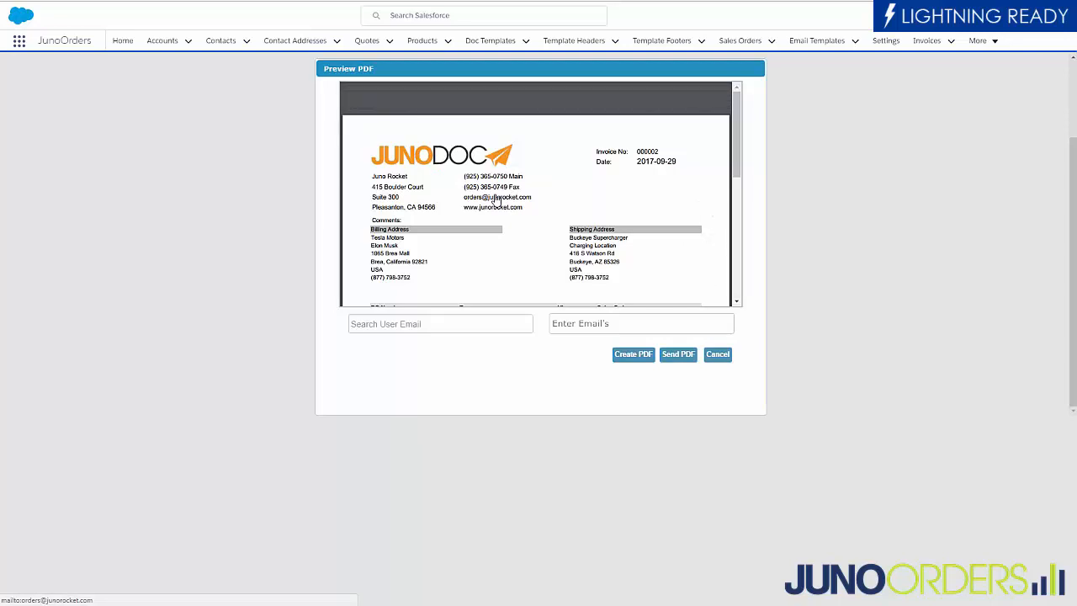
mouse_move(496, 206)
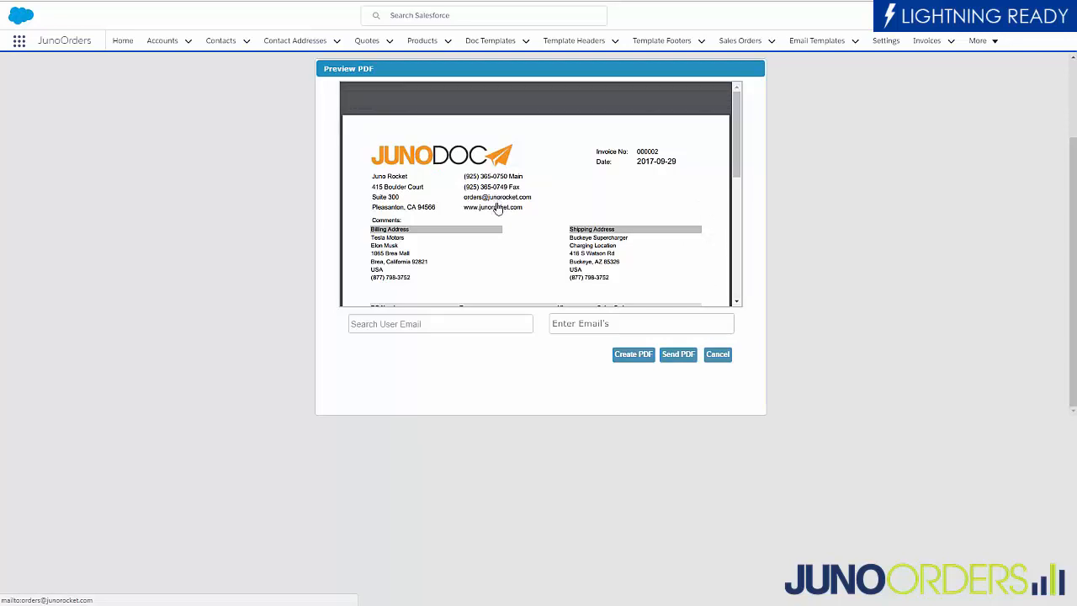
scroll(down, 3)
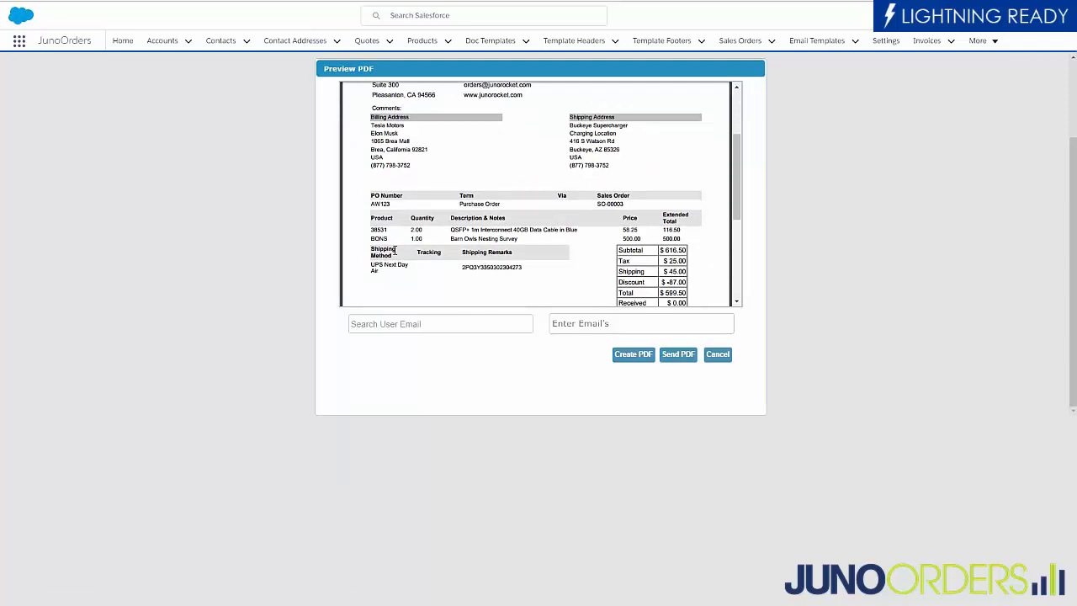
mouse_move(600, 210)
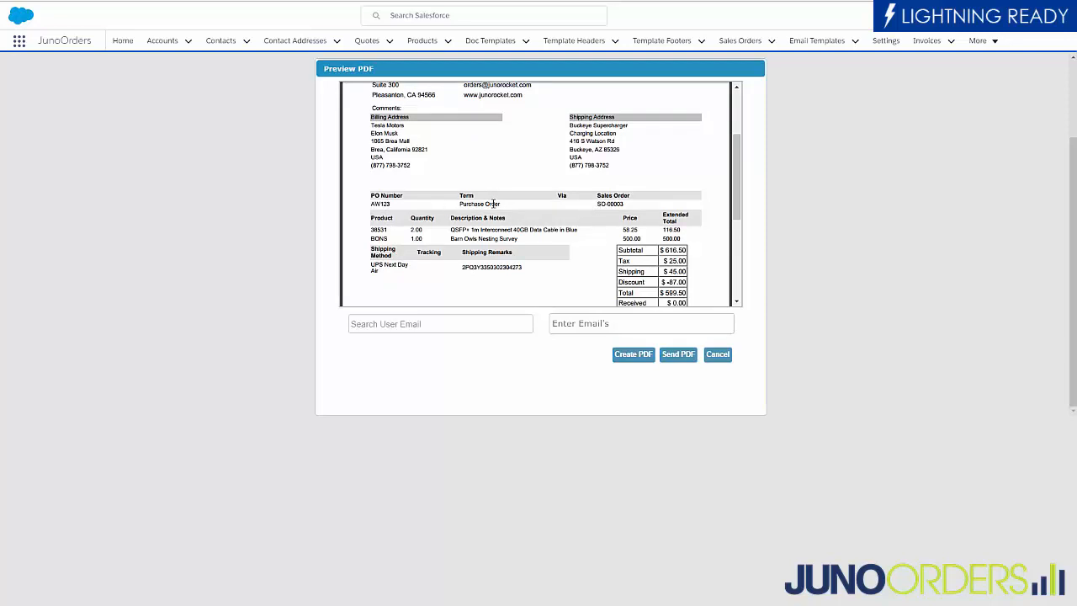
mouse_move(393, 242)
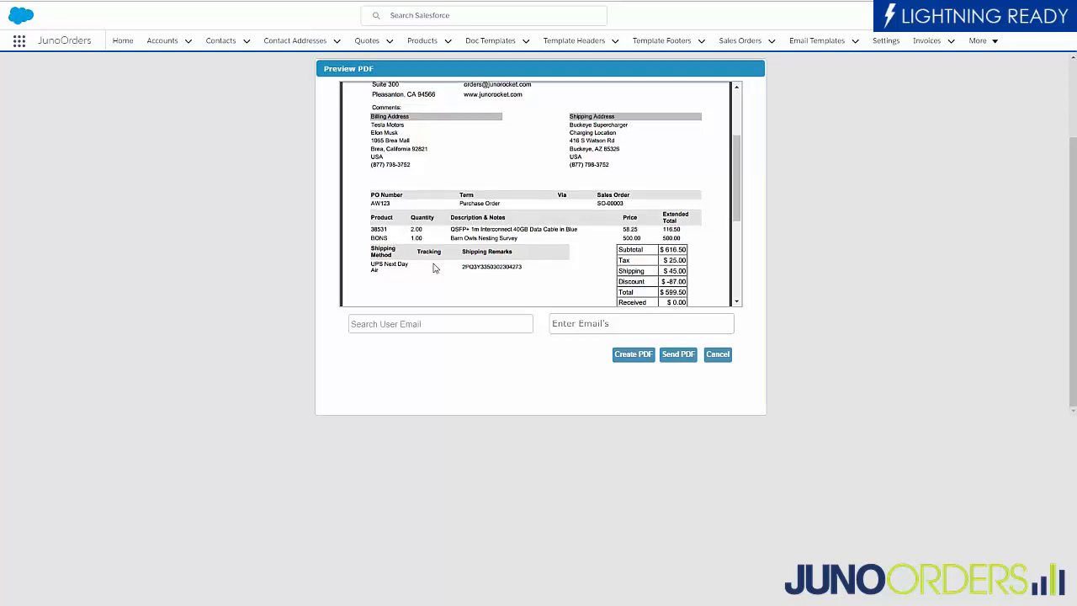
scroll(down, 3)
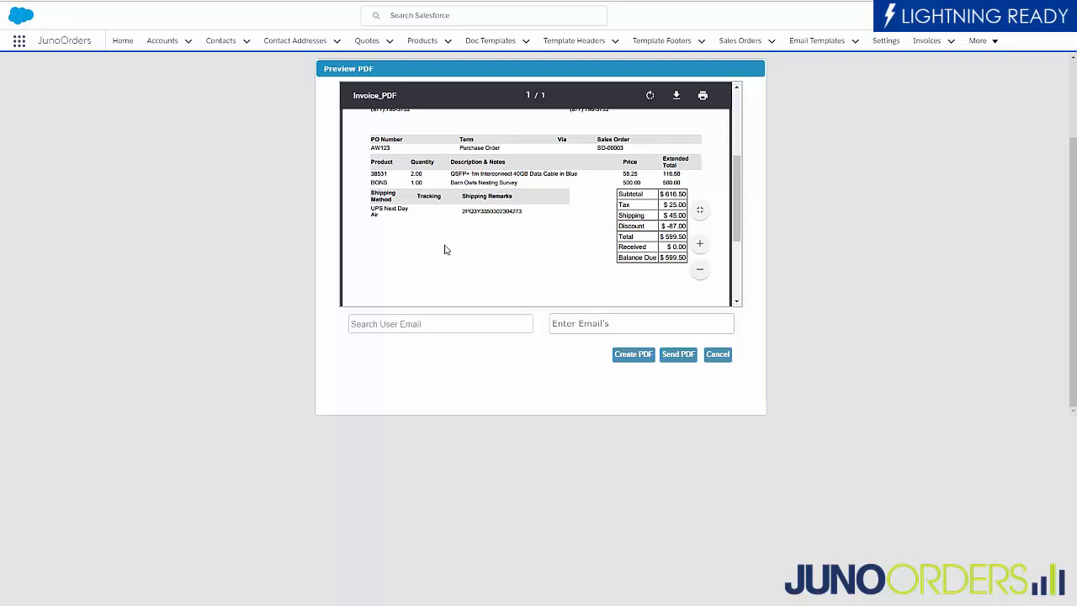
click(716, 354)
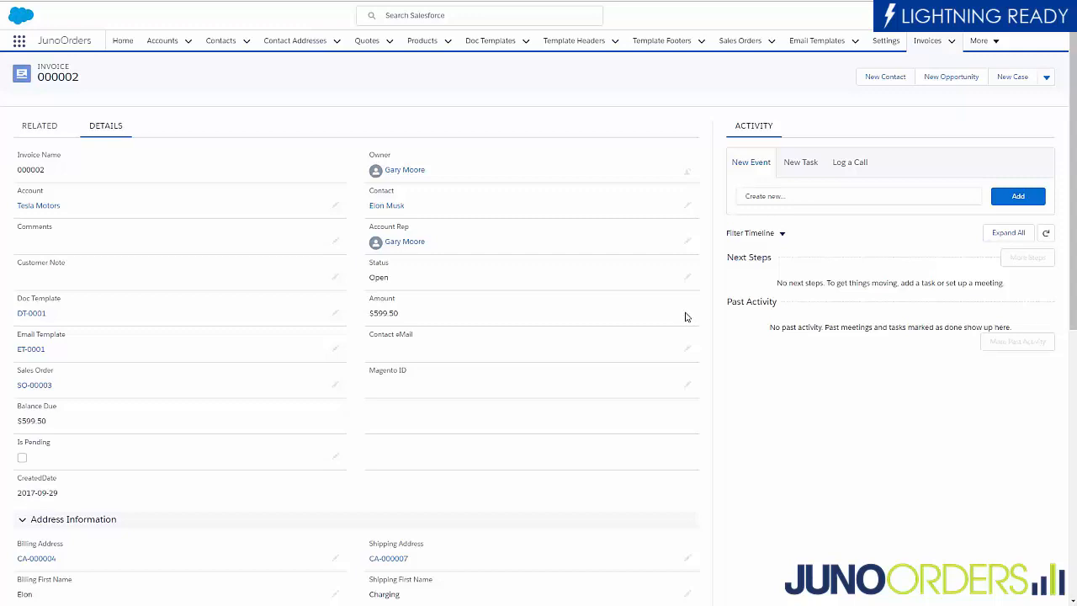
mouse_move(682, 314)
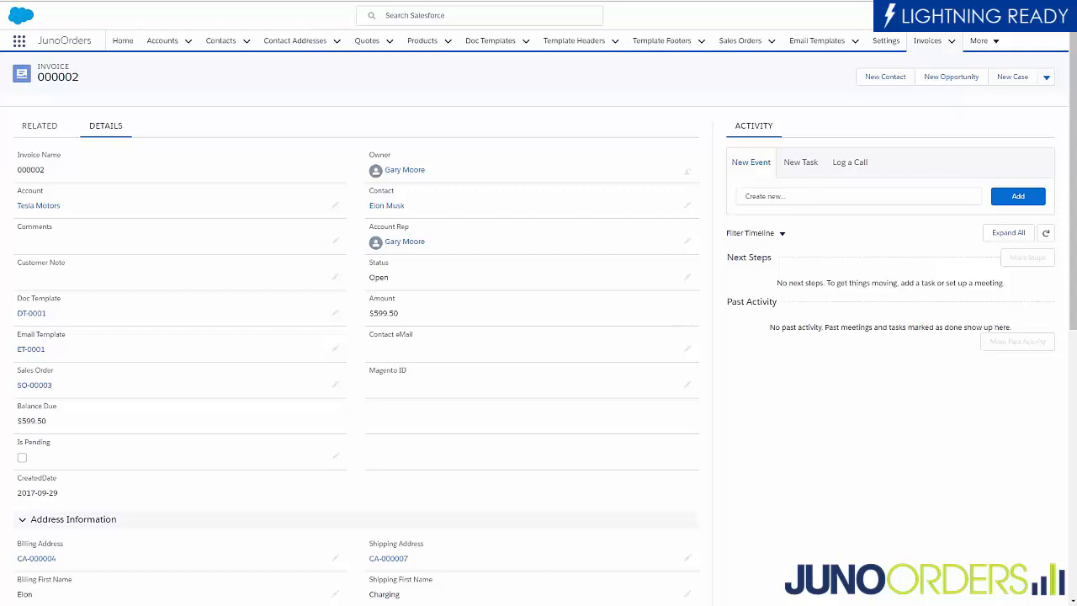
mouse_move(336, 425)
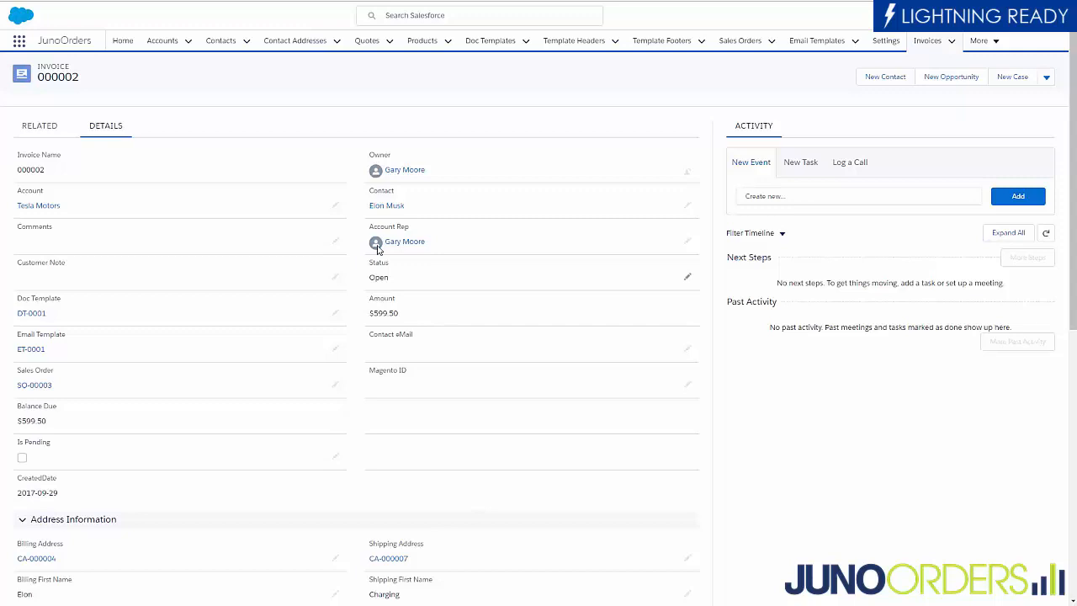
mouse_move(126, 229)
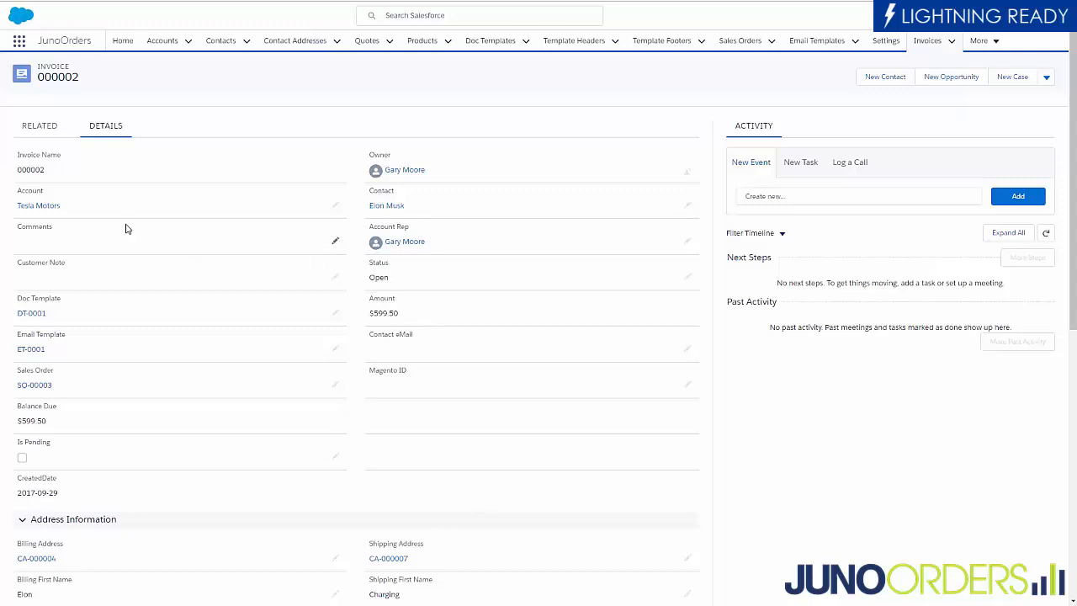